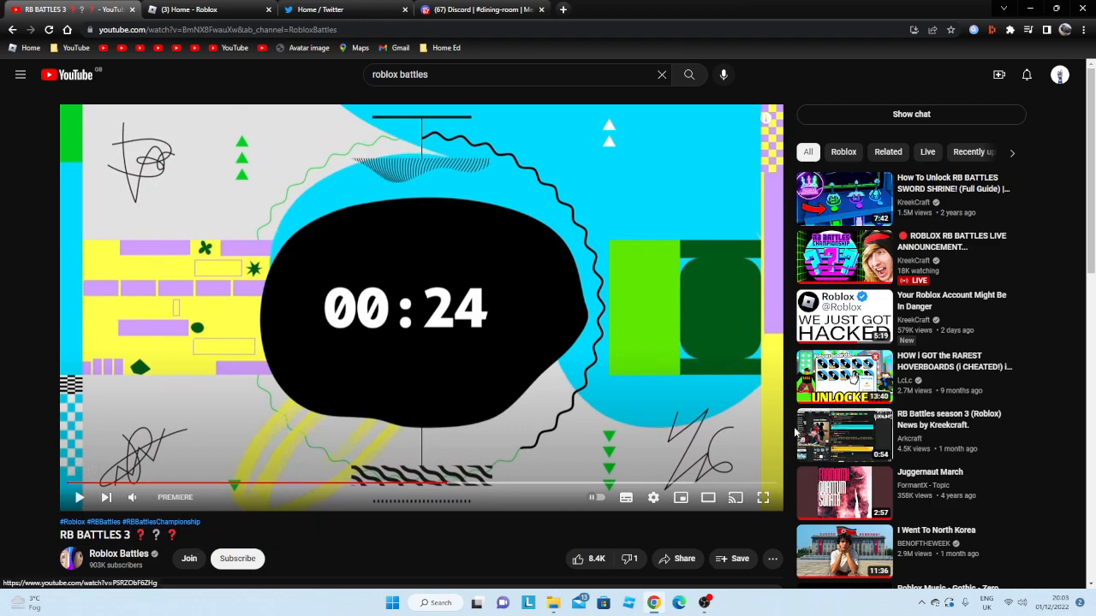
{"action": "mouse_move", "coordinate": [775, 409]}
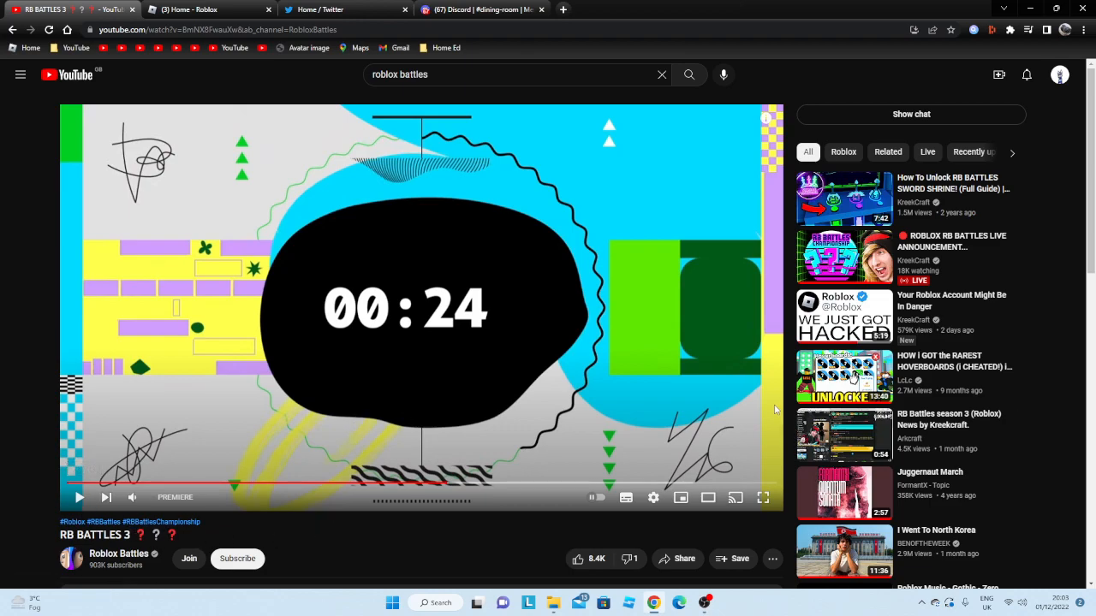
{"action": "mouse_move", "coordinate": [508, 323]}
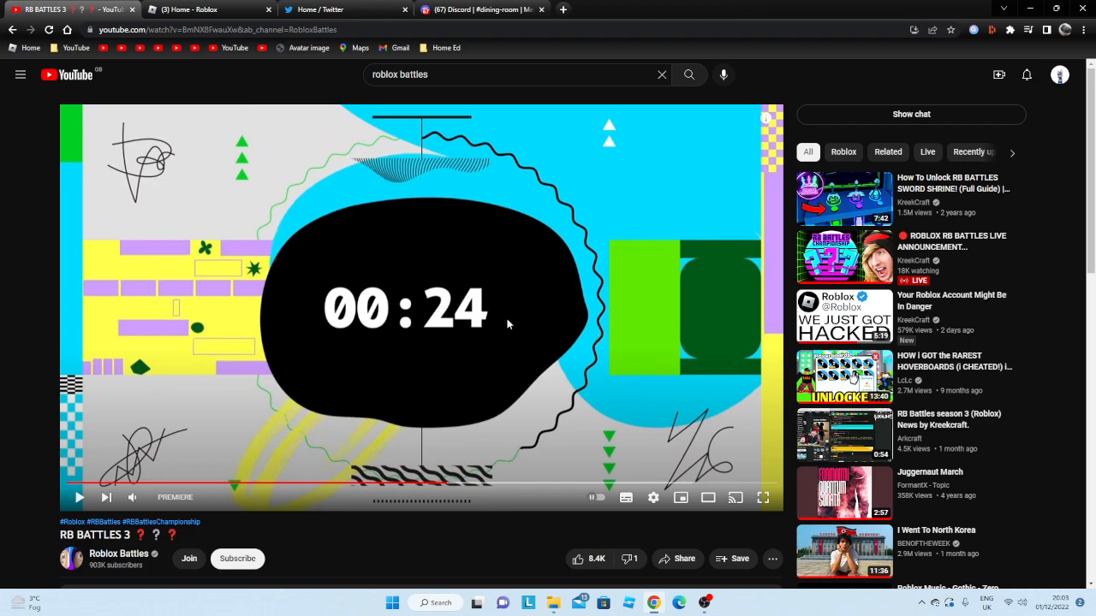
{"action": "mouse_move", "coordinate": [304, 298]}
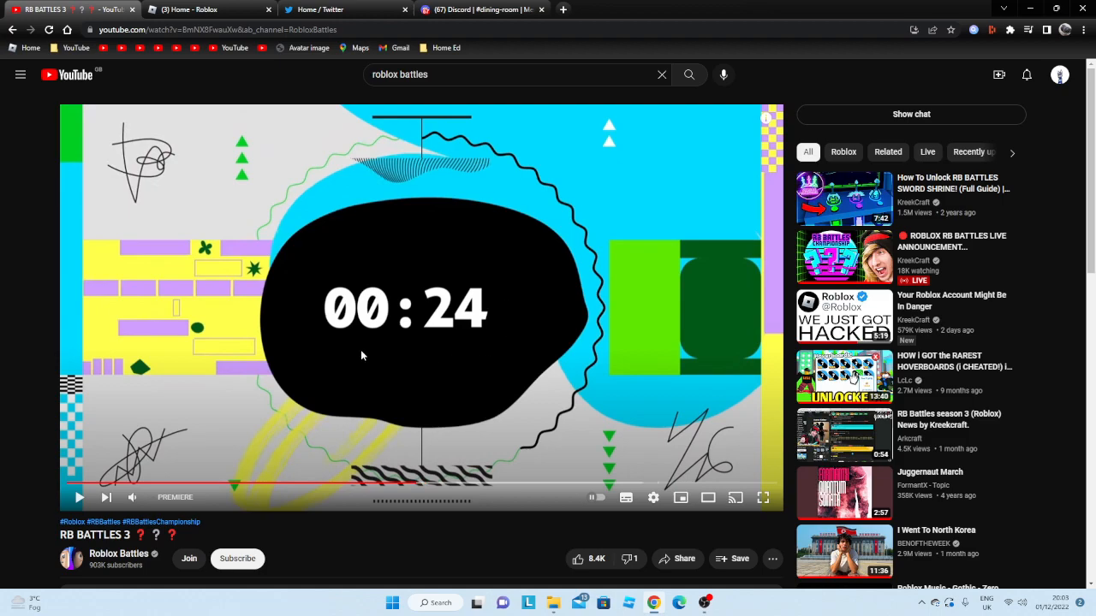
{"action": "mouse_move", "coordinate": [482, 265]}
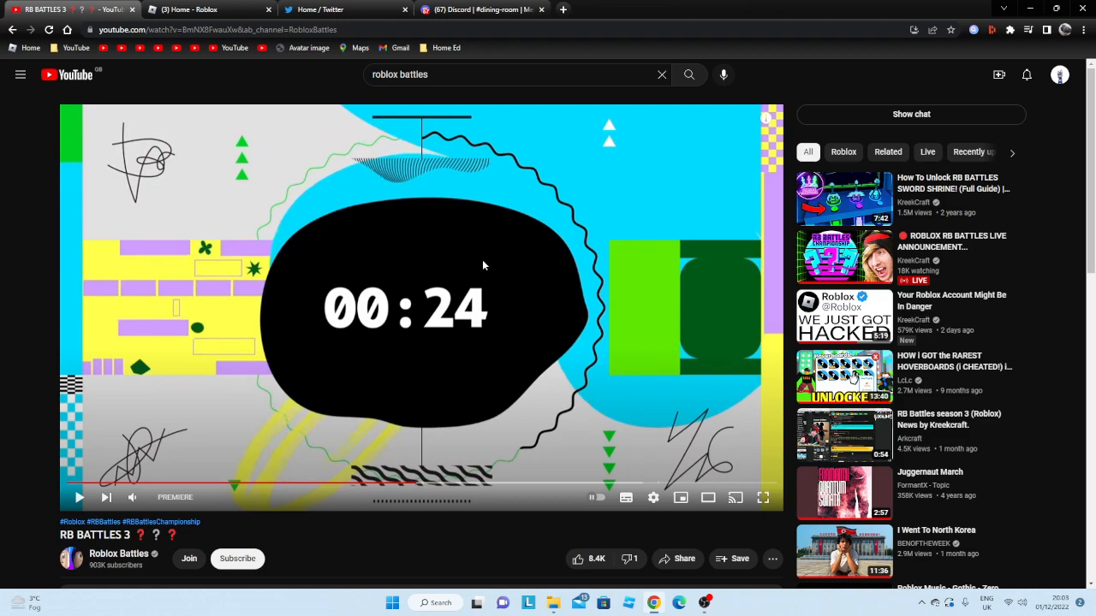
{"action": "mouse_move", "coordinate": [523, 336]}
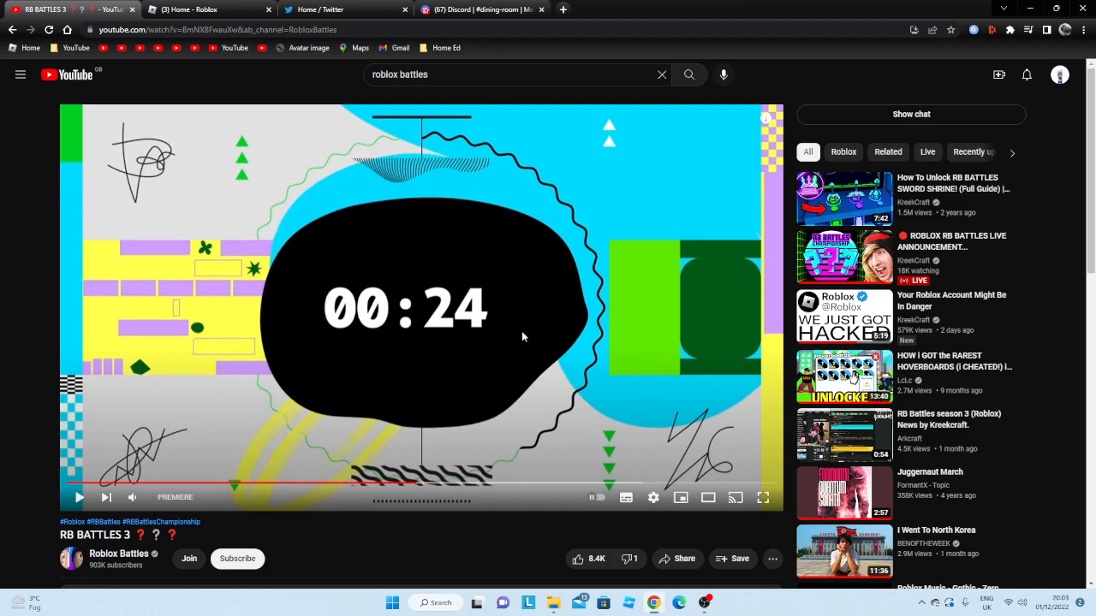
{"action": "mouse_move", "coordinate": [518, 293]}
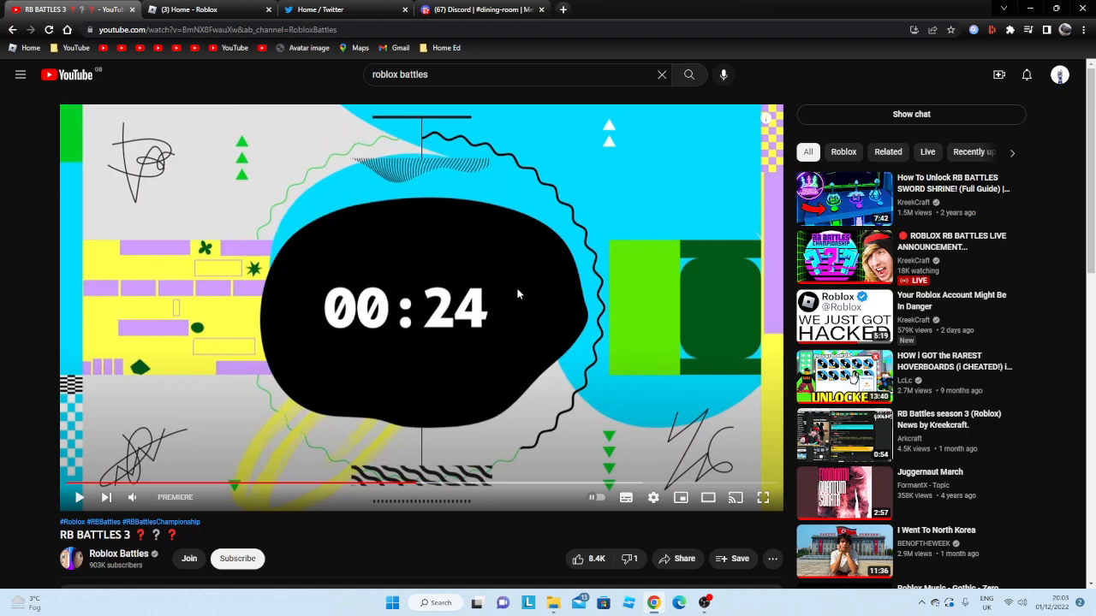
Step: Start the RB Battles 3 premiere and let it play until the Championship Season 3 title appears
{"action": "left_click", "coordinate": [79, 497]}
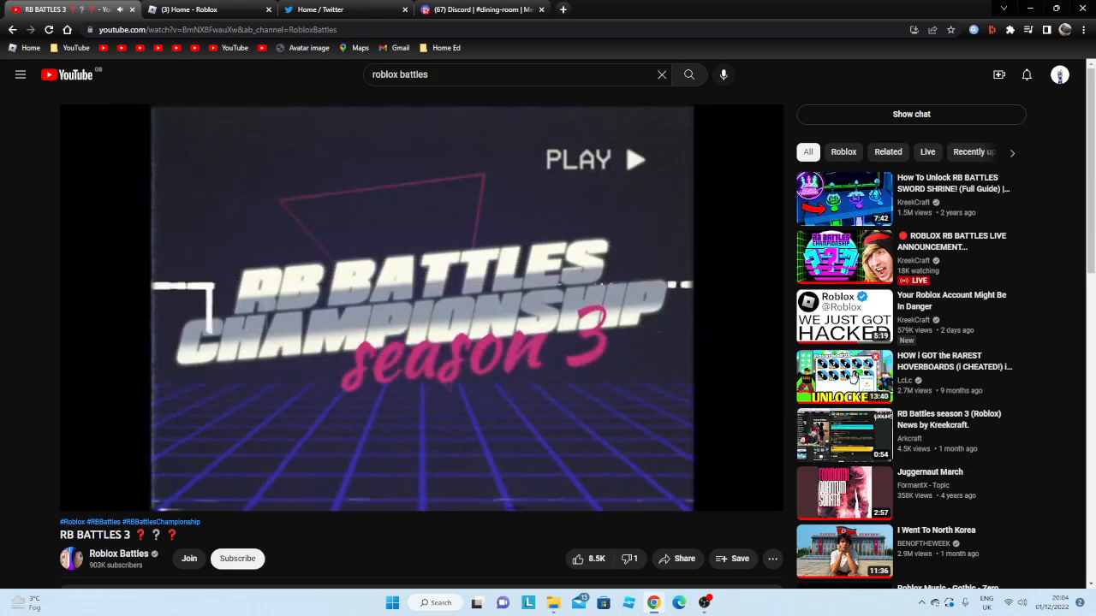
{"action": "left_click", "coordinate": [420, 308]}
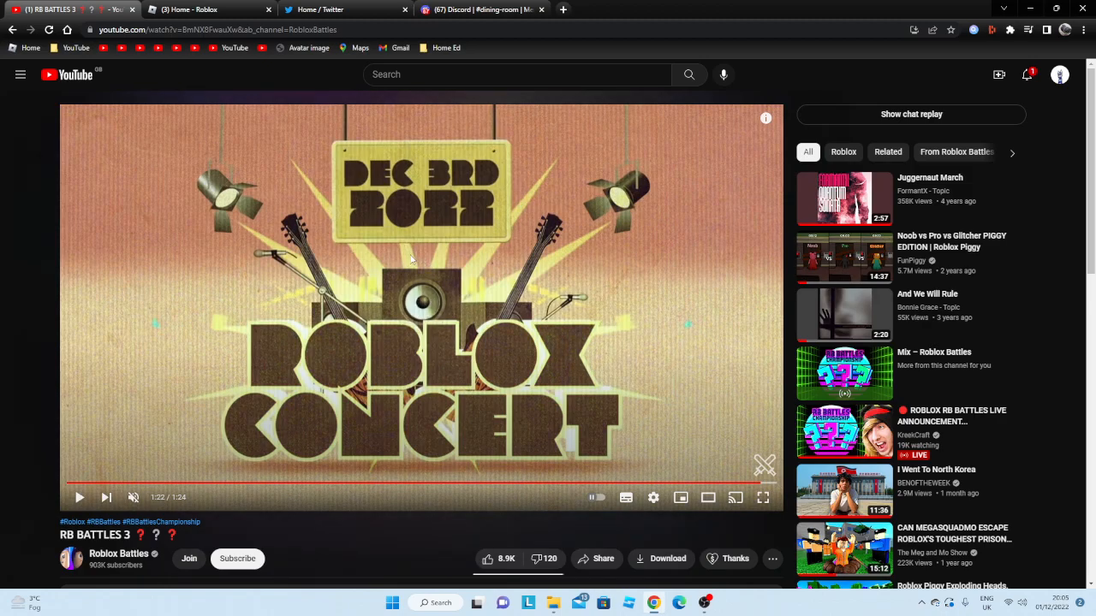
{"action": "mouse_move", "coordinate": [429, 257]}
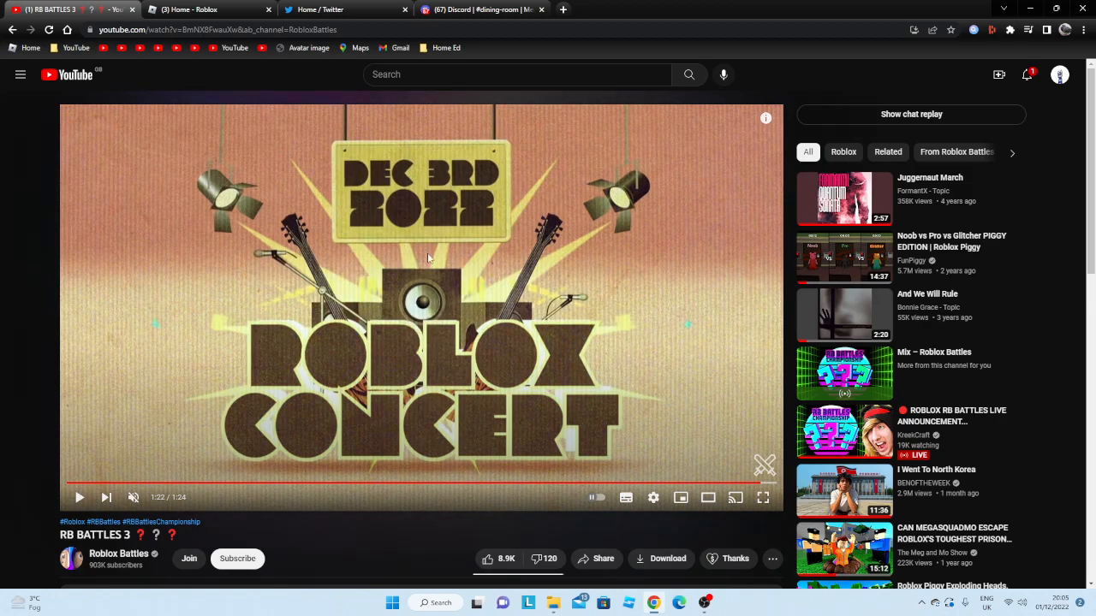